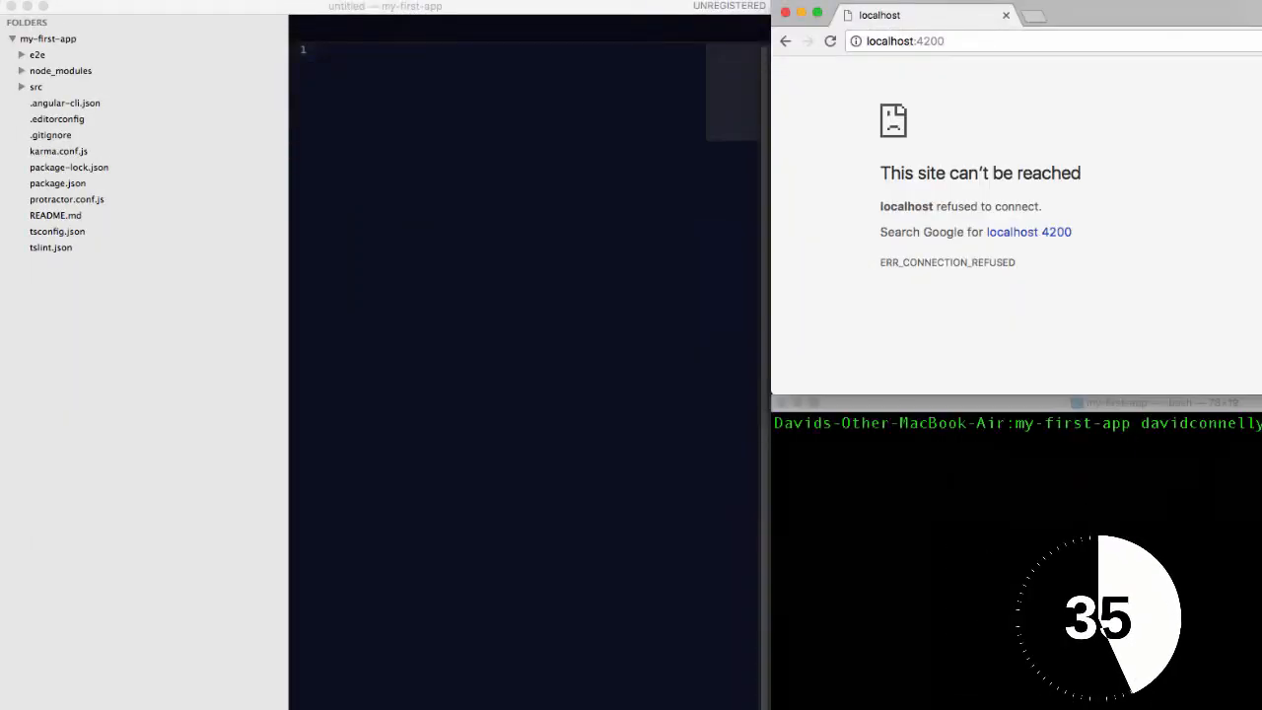
Step: Expand the src/app folder in the sidebar and open app.component.html
click(35, 86)
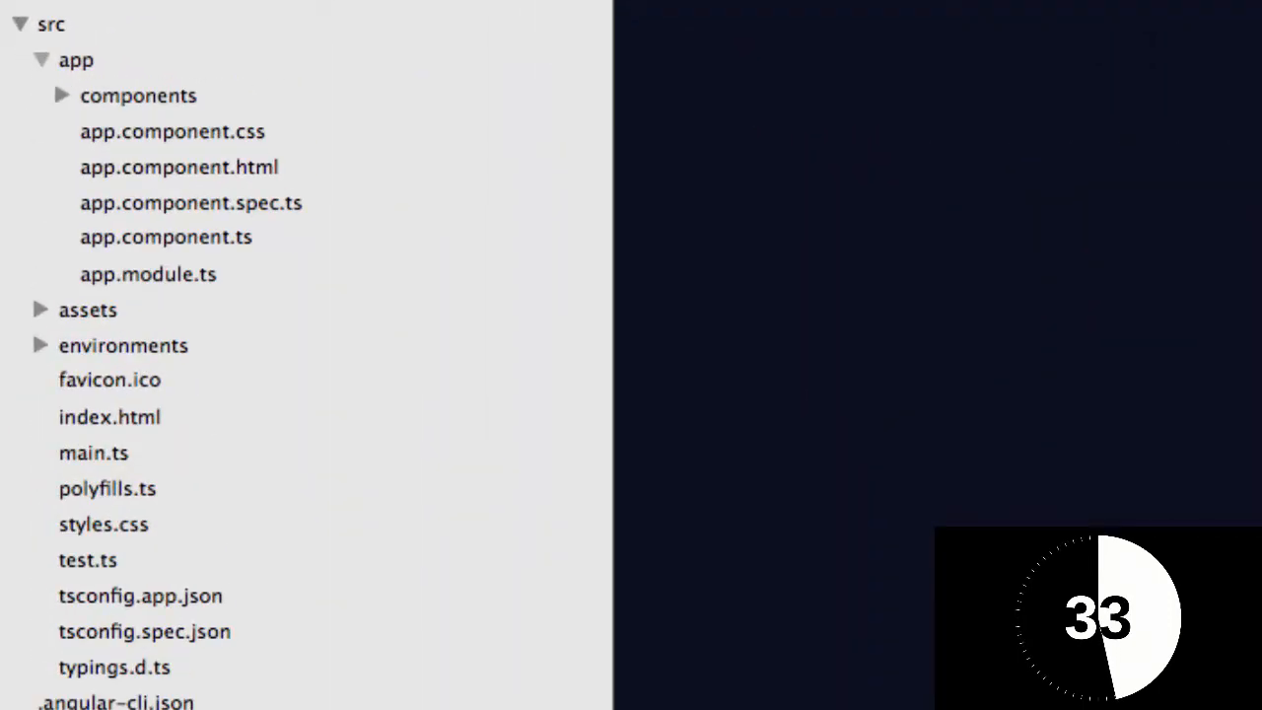
click(179, 167)
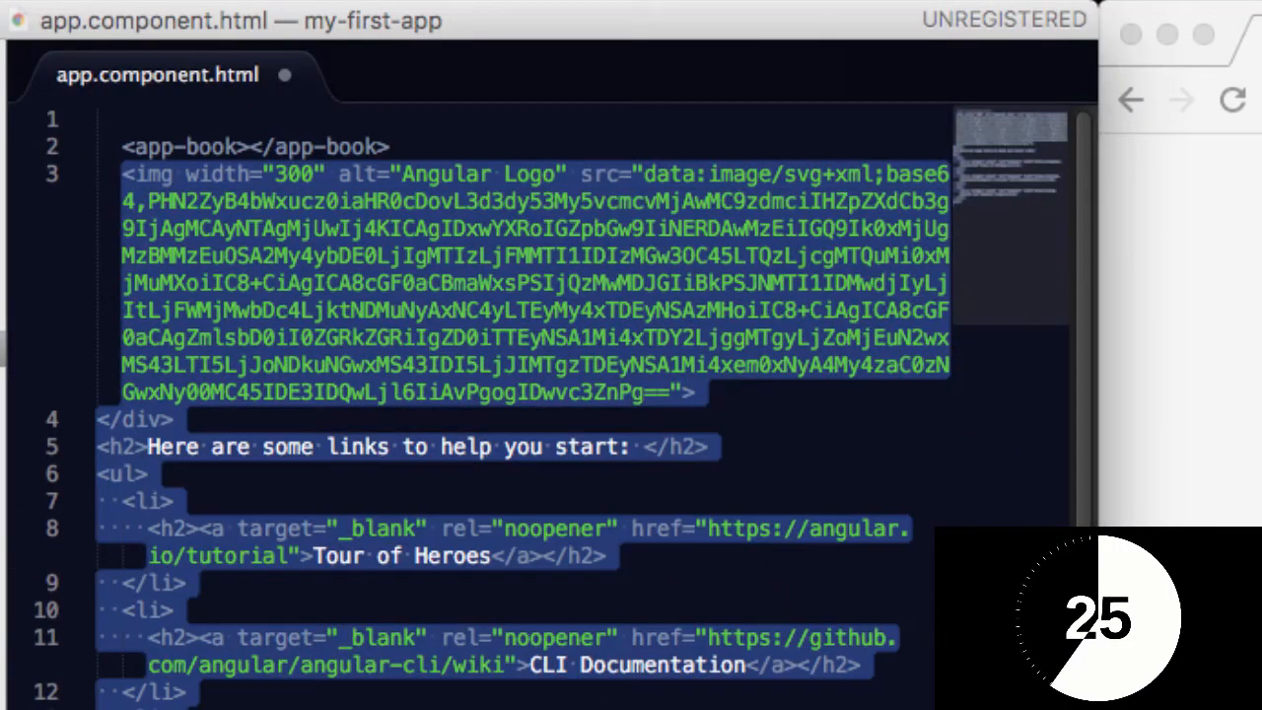
Step: Replace the starter markup with <app-book></app-book> and <app-about></app-about> tags
key(Delete)
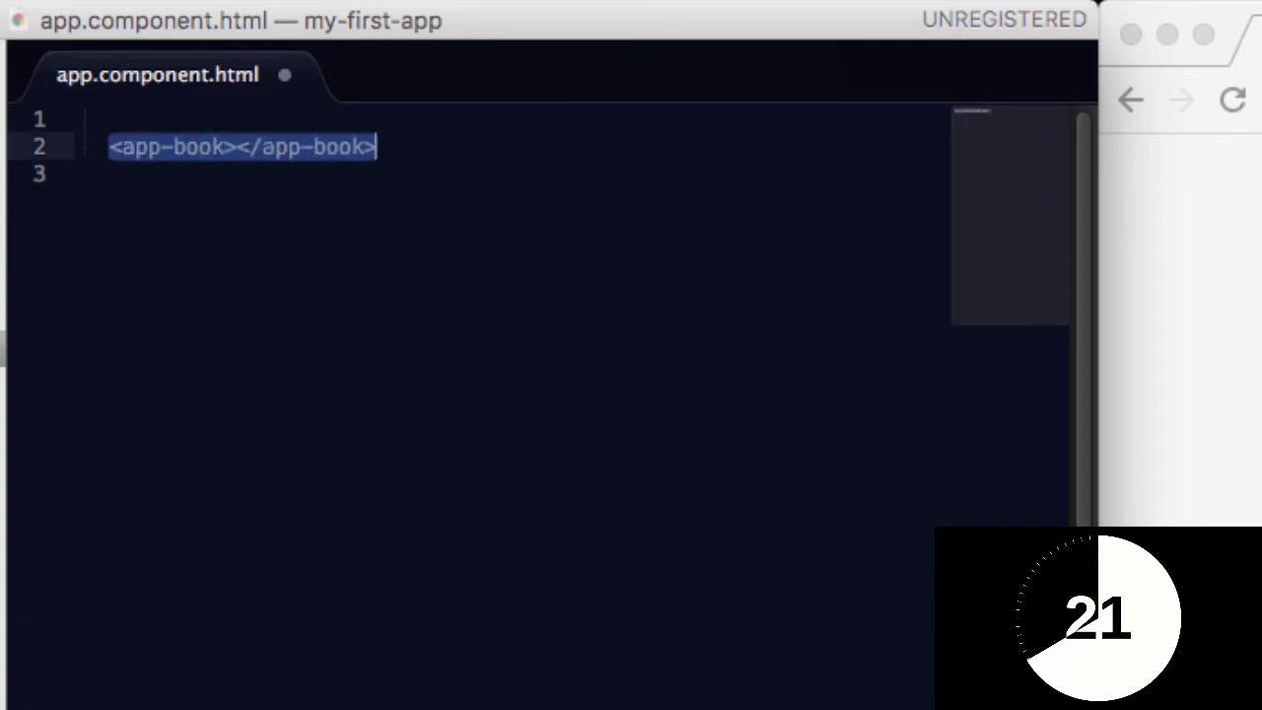
text(<app-book></app-book>)
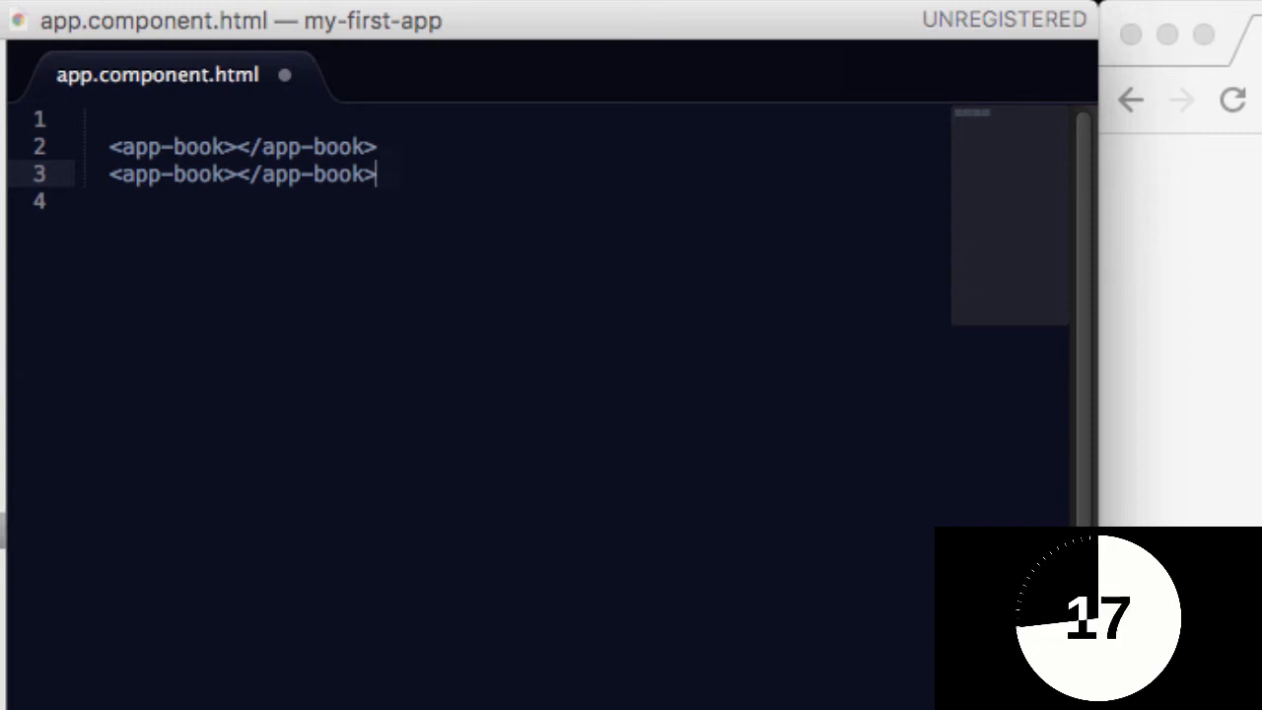
double_click(197, 174)
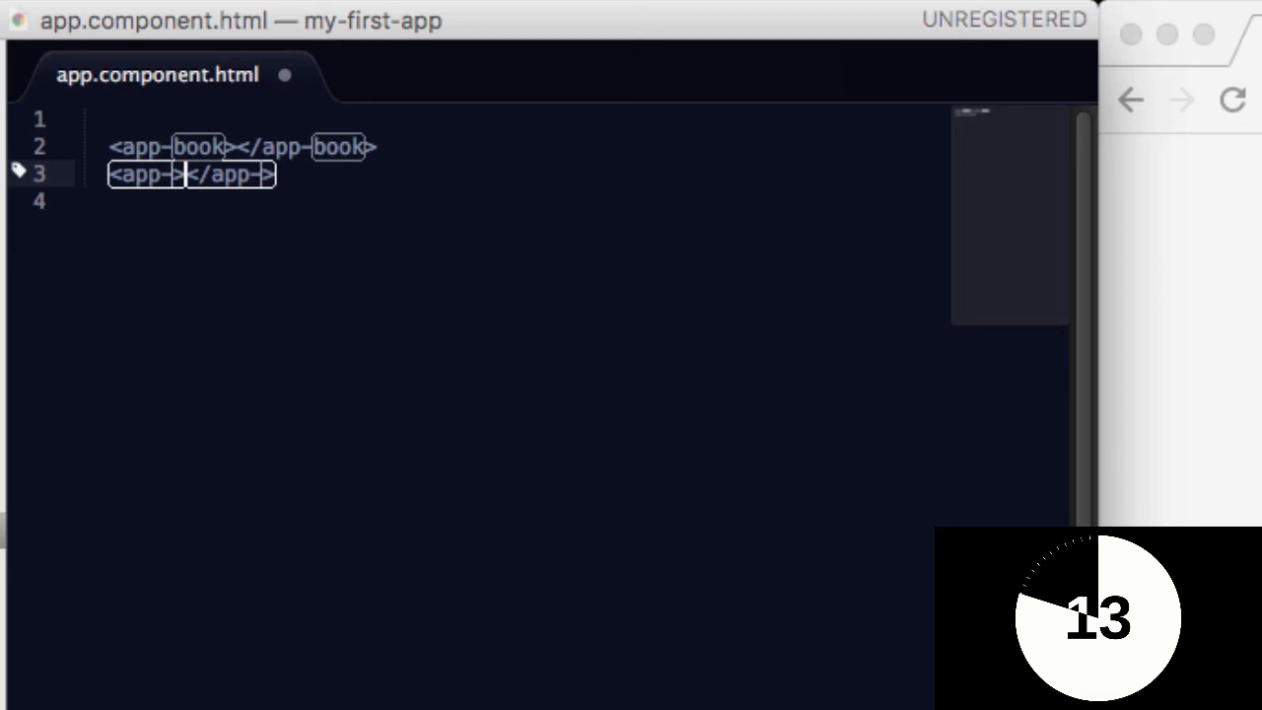
text(about)
text(ng)
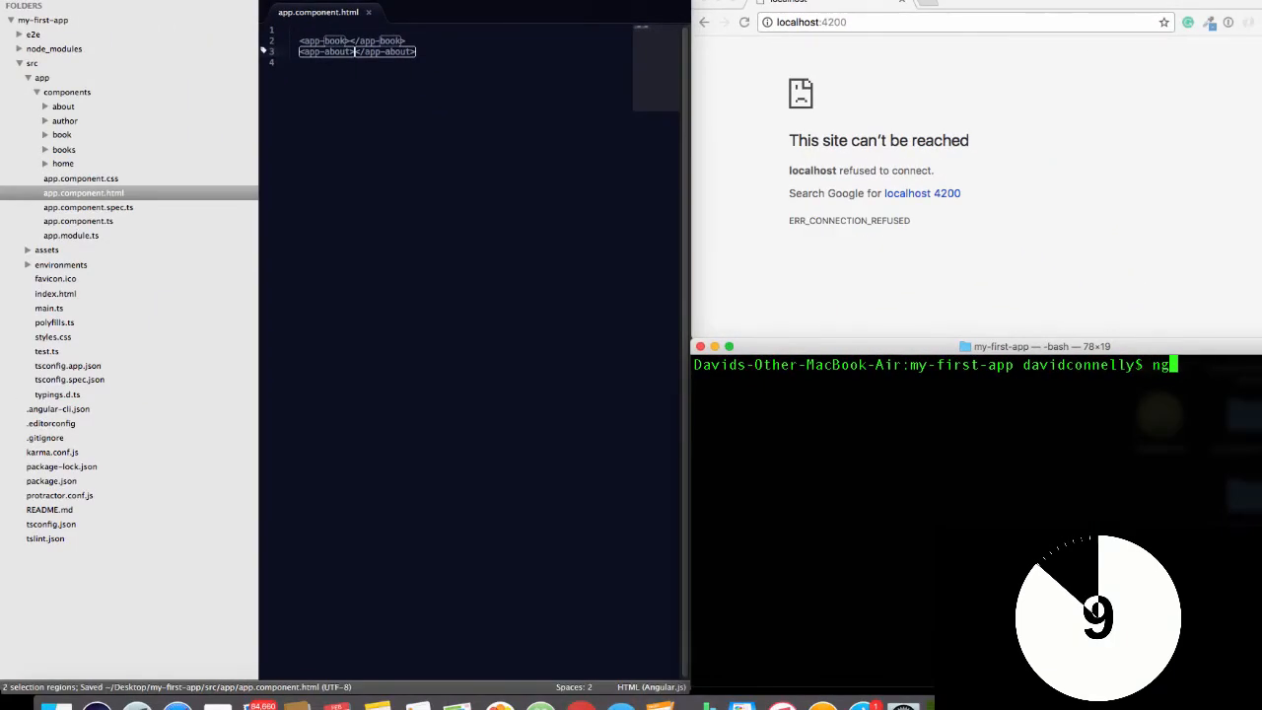
Step: Run ng serve in Terminal
text(serve)
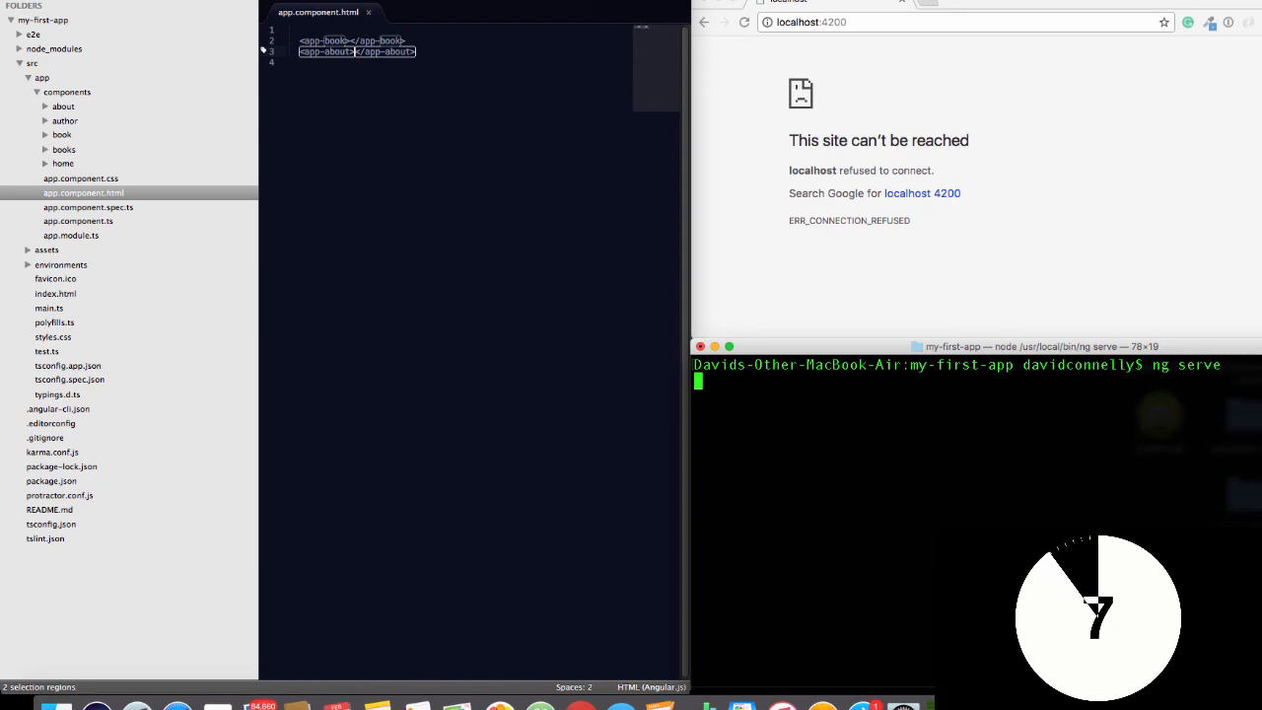